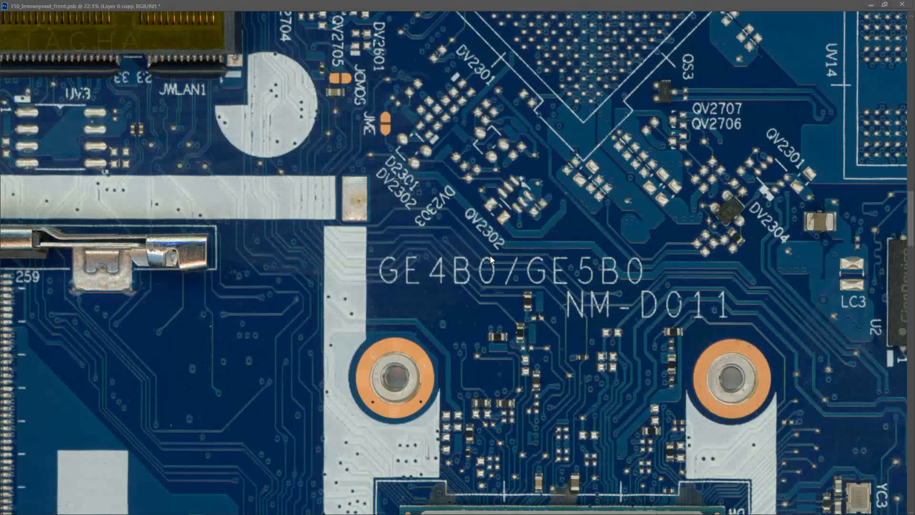
pyautogui.moveTo(607, 279)
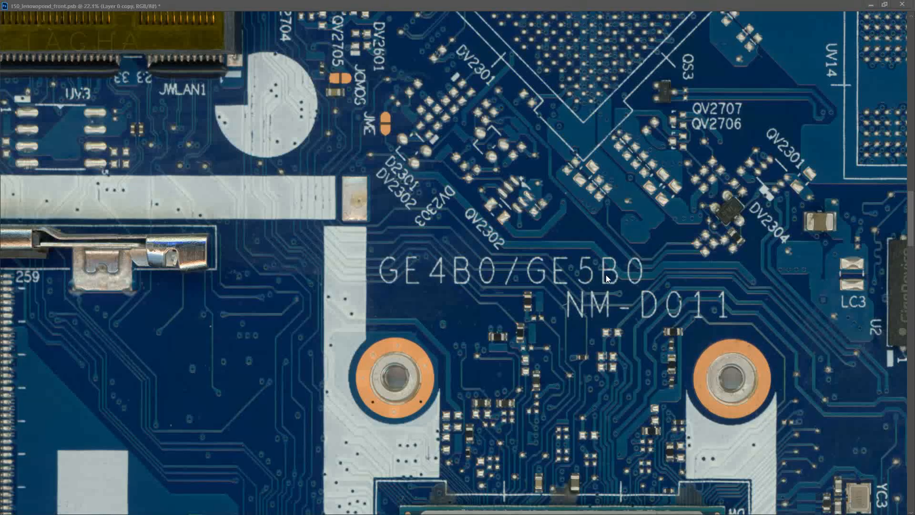
pyautogui.moveTo(596, 368)
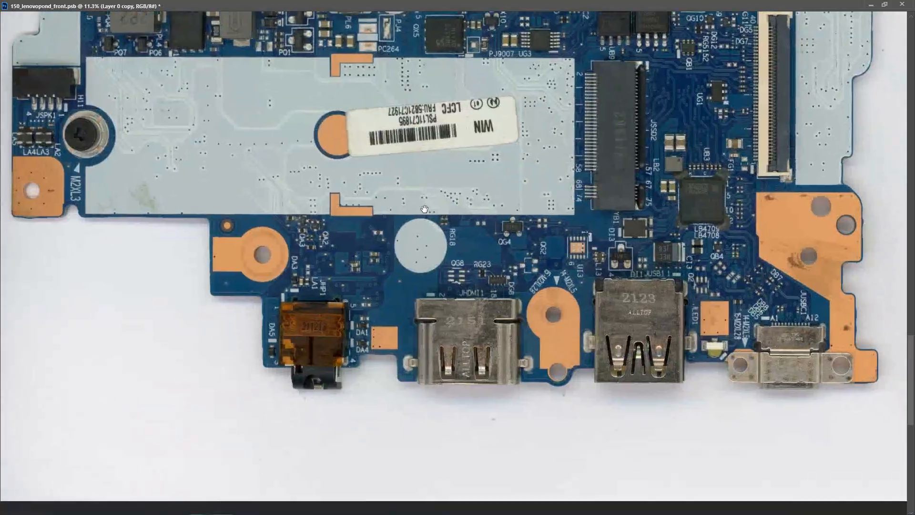
# - Scroll and pan the board image to bring the GE4B0/GE5B0 marking area into view
pyautogui.scroll(-3)
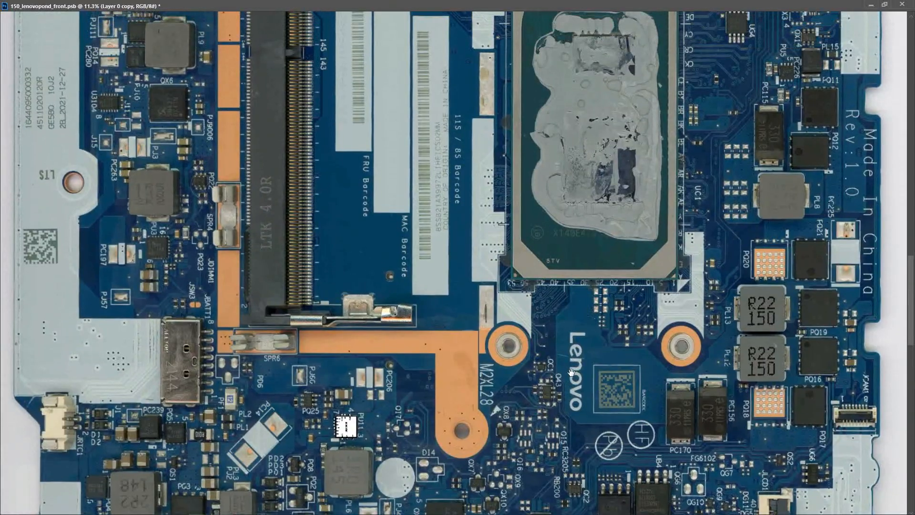
pyautogui.moveTo(570, 373); pyautogui.dragTo(503, 268)
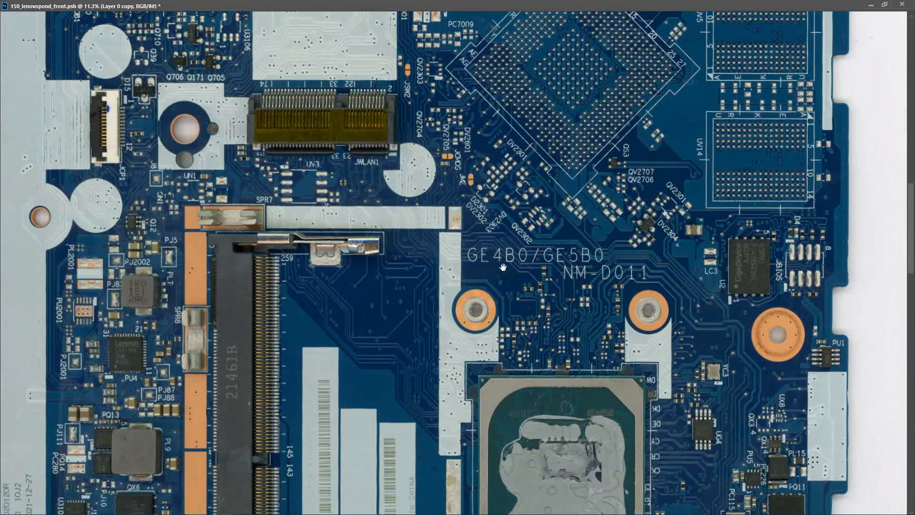
pyautogui.moveTo(582, 291)
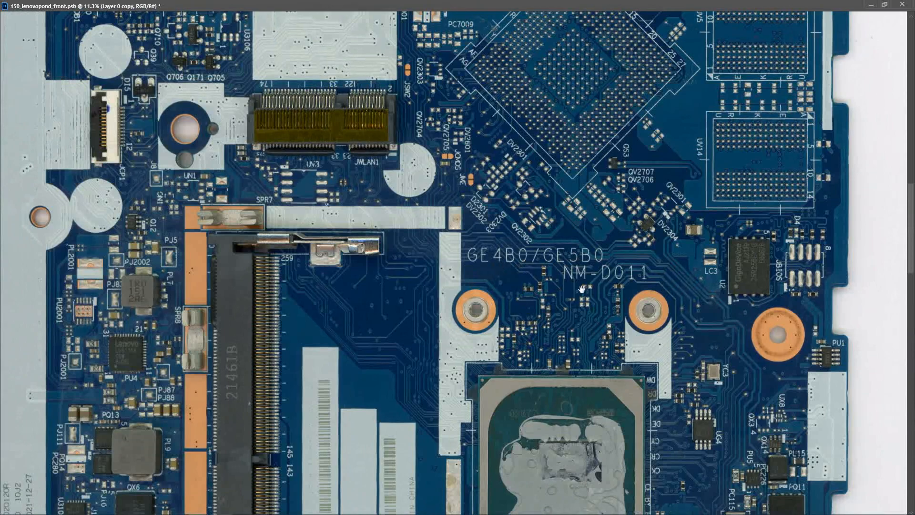
pyautogui.moveTo(640, 285)
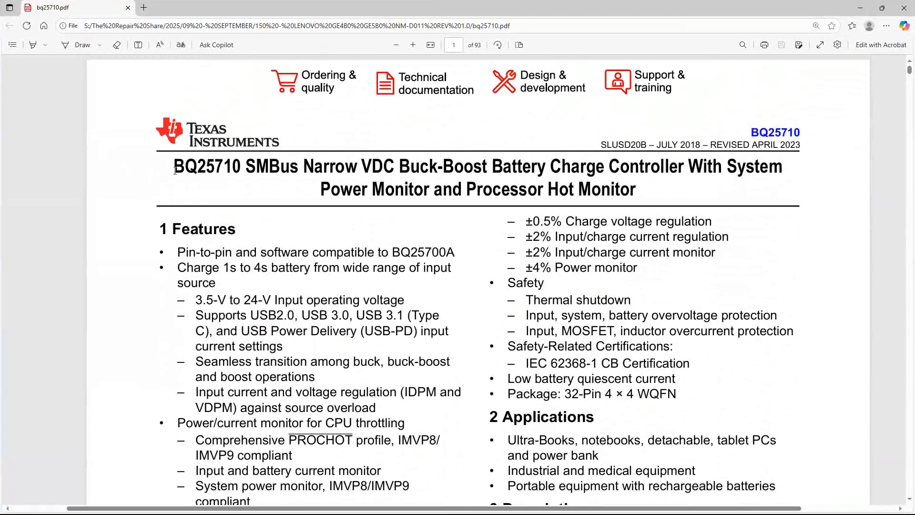
pyautogui.moveTo(288, 197)
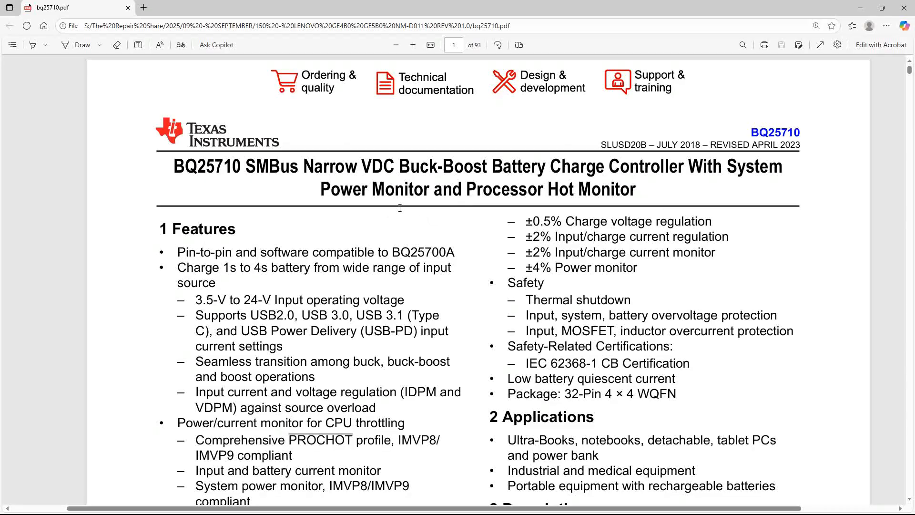
pyautogui.moveTo(619, 194)
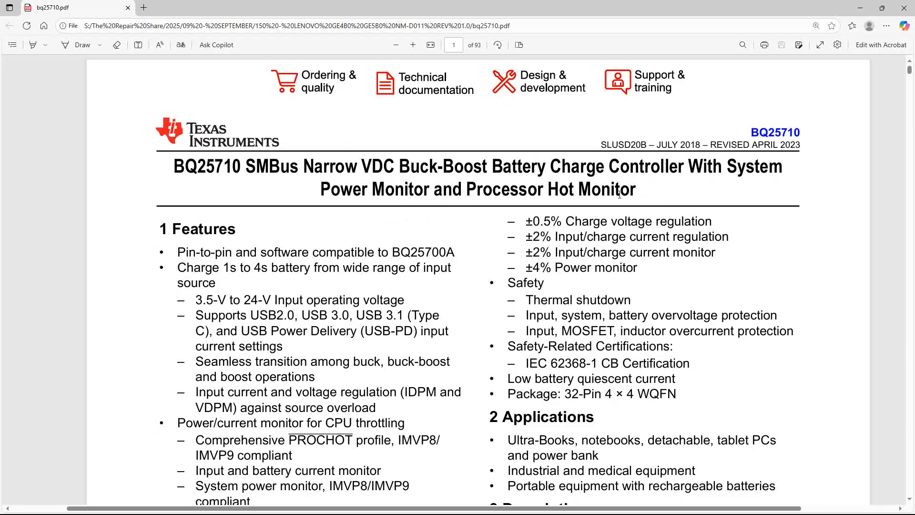
pyautogui.scroll(-3)
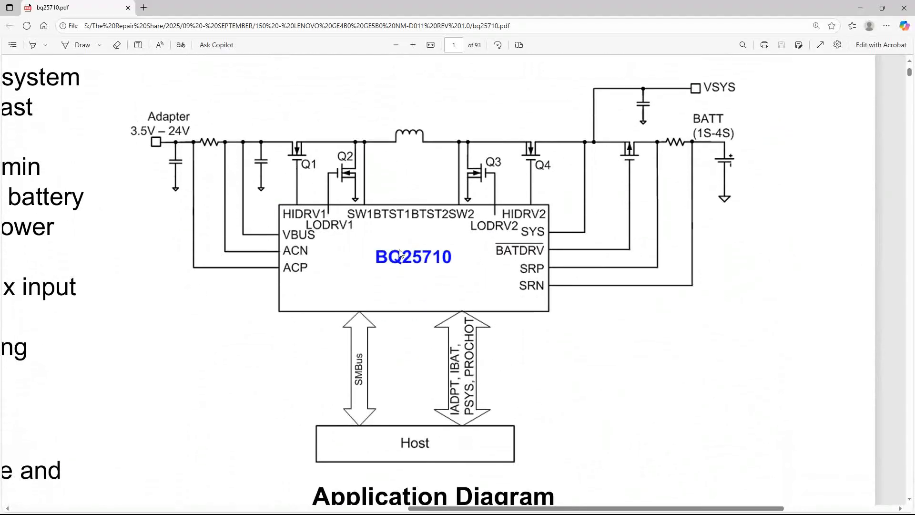
pyautogui.moveTo(178, 131)
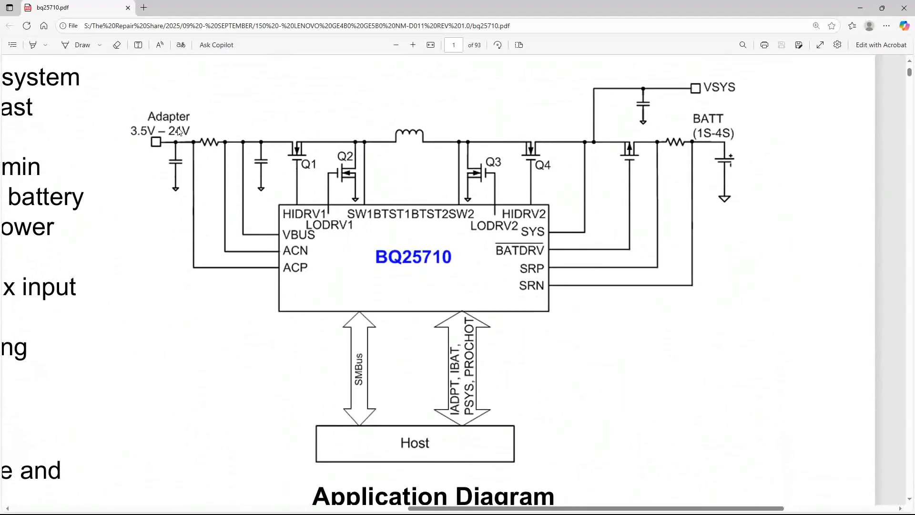
pyautogui.moveTo(714, 98)
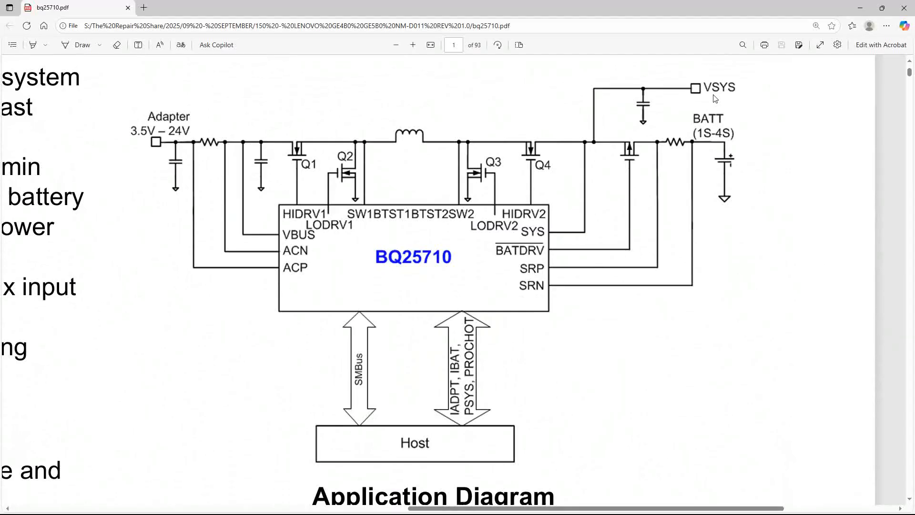
pyautogui.moveTo(736, 98)
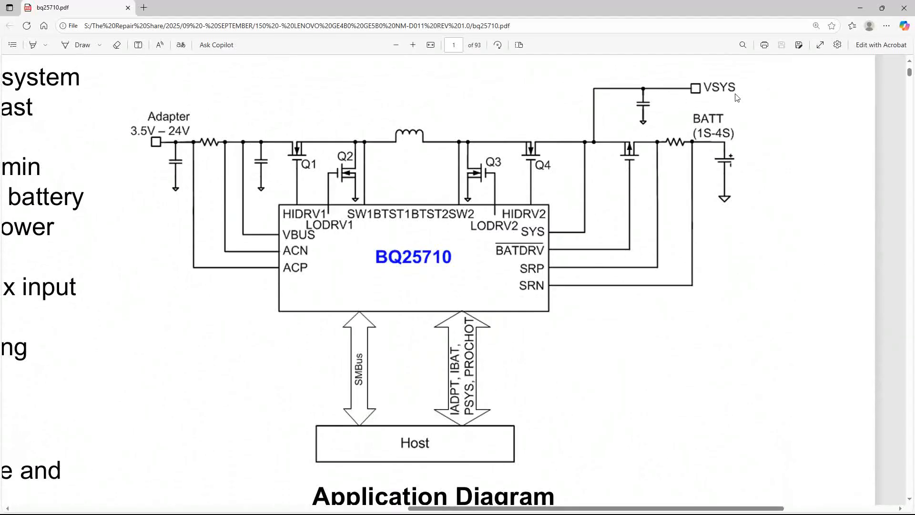
pyautogui.moveTo(154, 308)
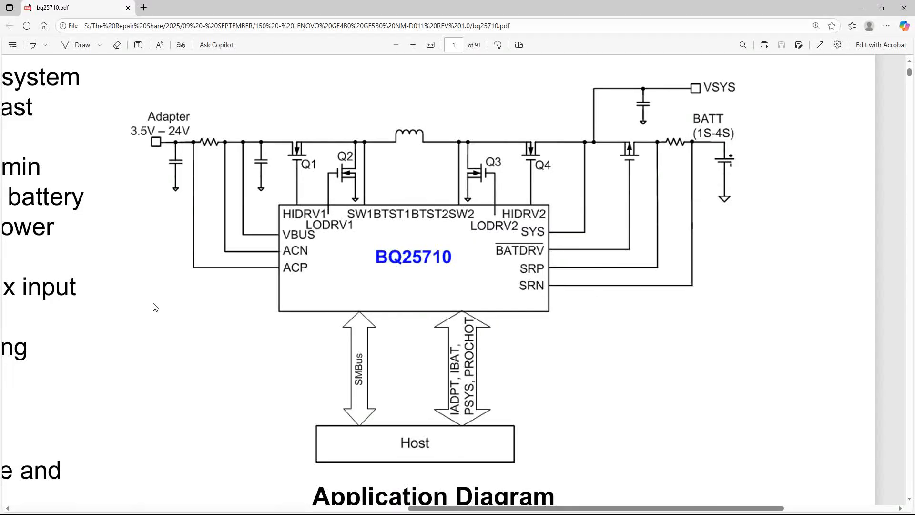
pyautogui.moveTo(229, 244)
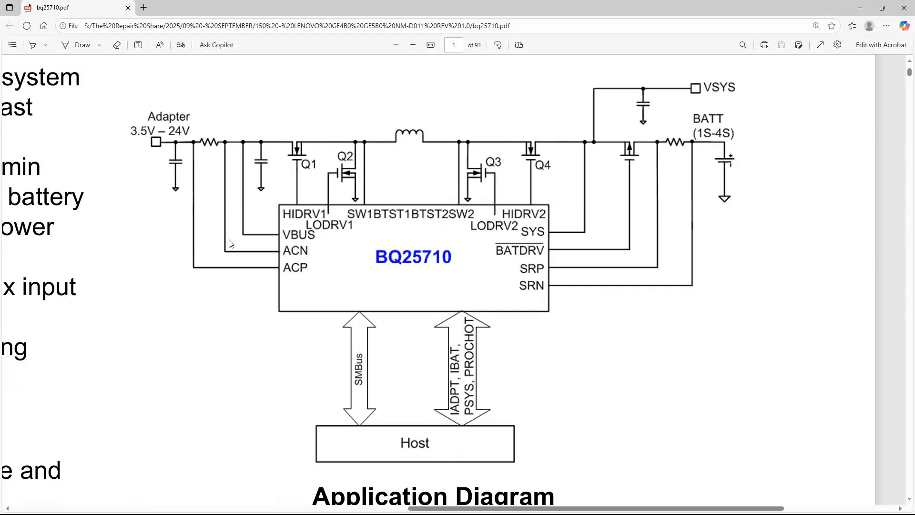
pyautogui.moveTo(245, 161)
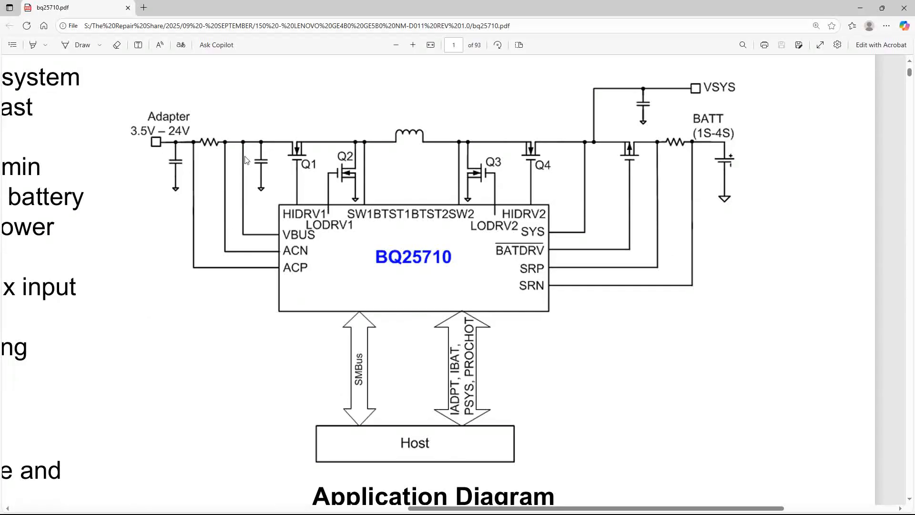
pyautogui.moveTo(176, 167)
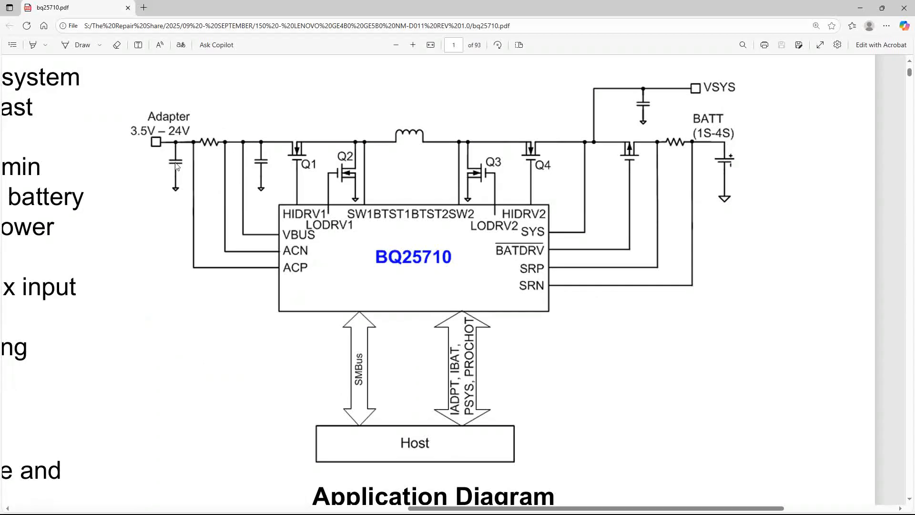
pyautogui.moveTo(565, 275)
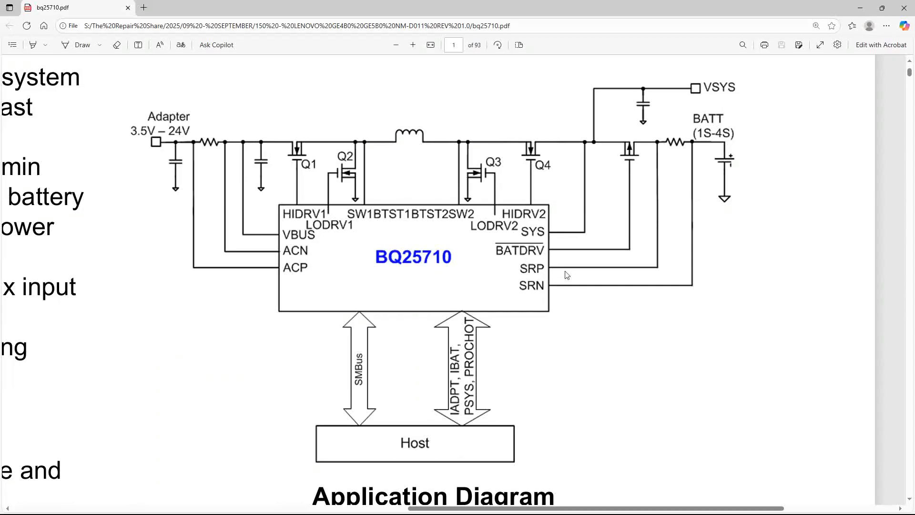
pyautogui.moveTo(726, 102)
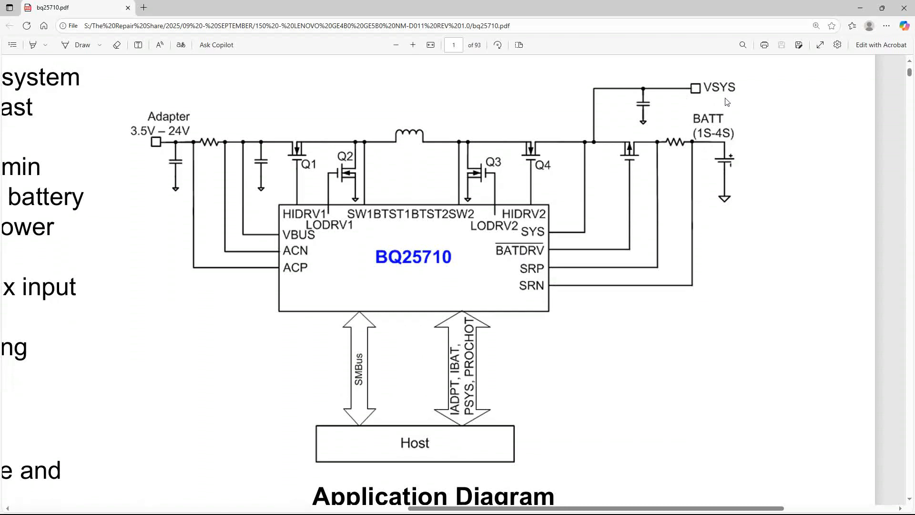
pyautogui.moveTo(832, 186)
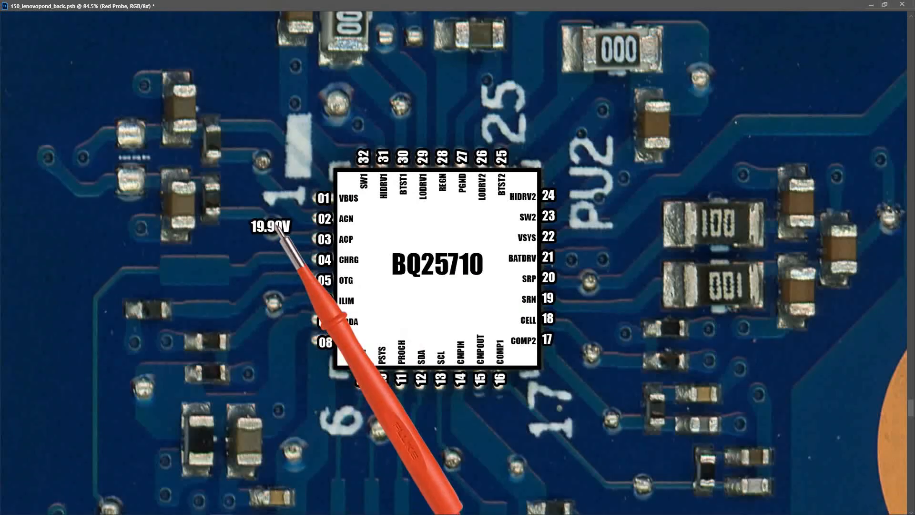
pyautogui.moveTo(290, 249)
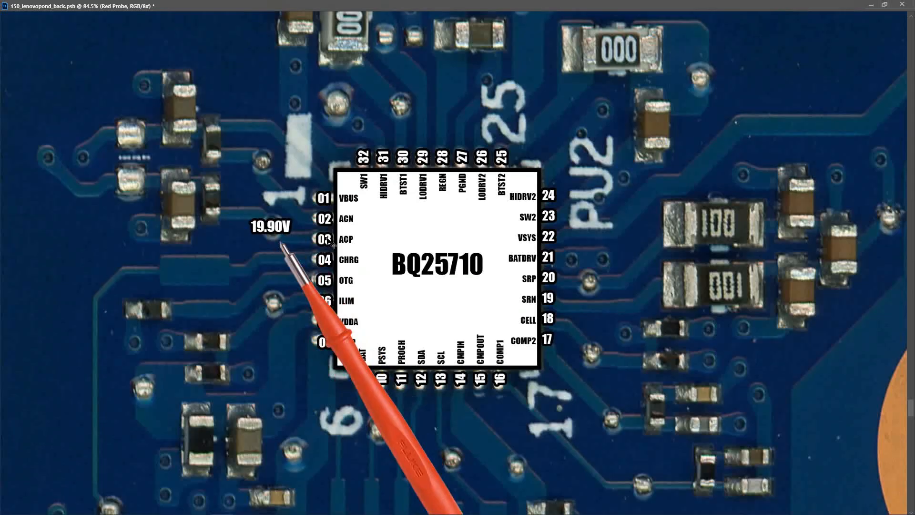
pyautogui.moveTo(309, 280)
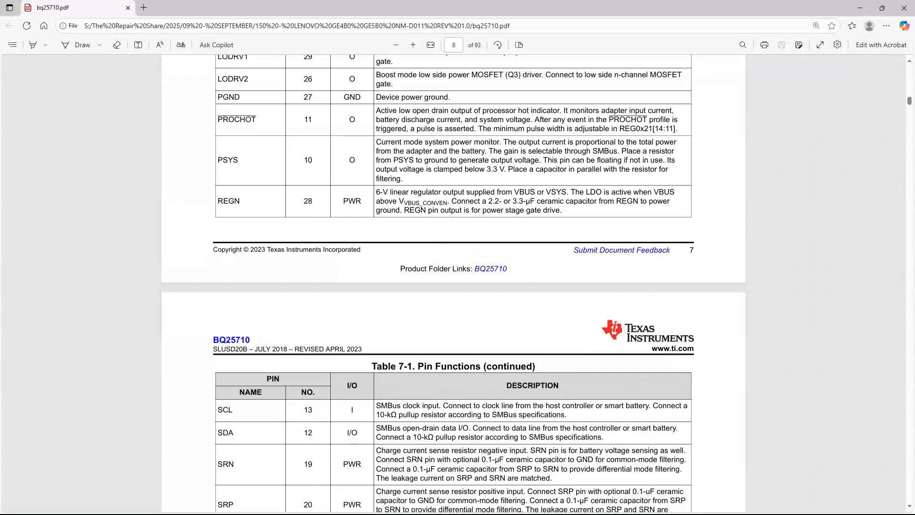
pyautogui.moveTo(540, 16)
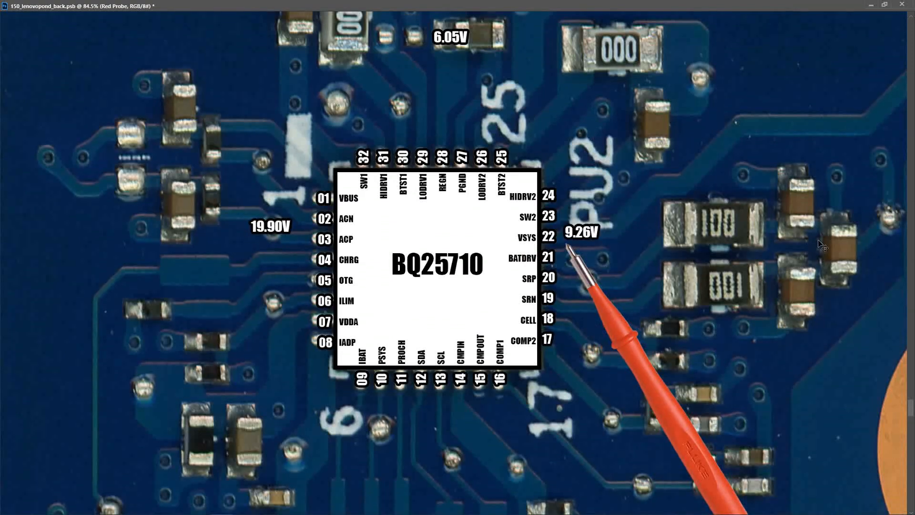
pyautogui.moveTo(765, 247)
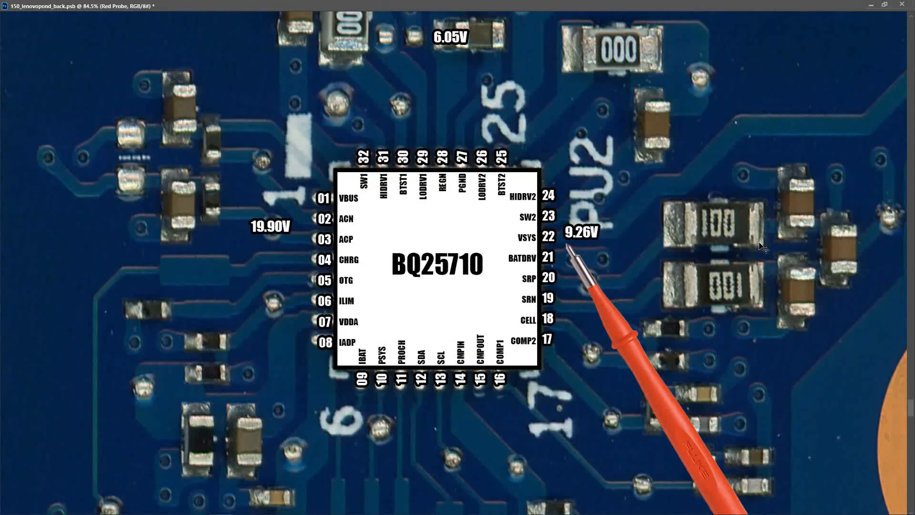
pyautogui.moveTo(570, 279)
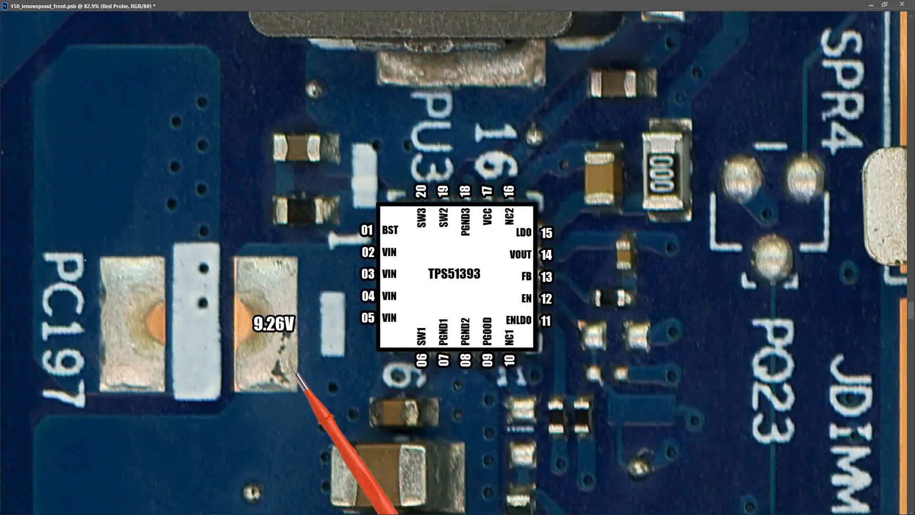
pyautogui.moveTo(320, 416)
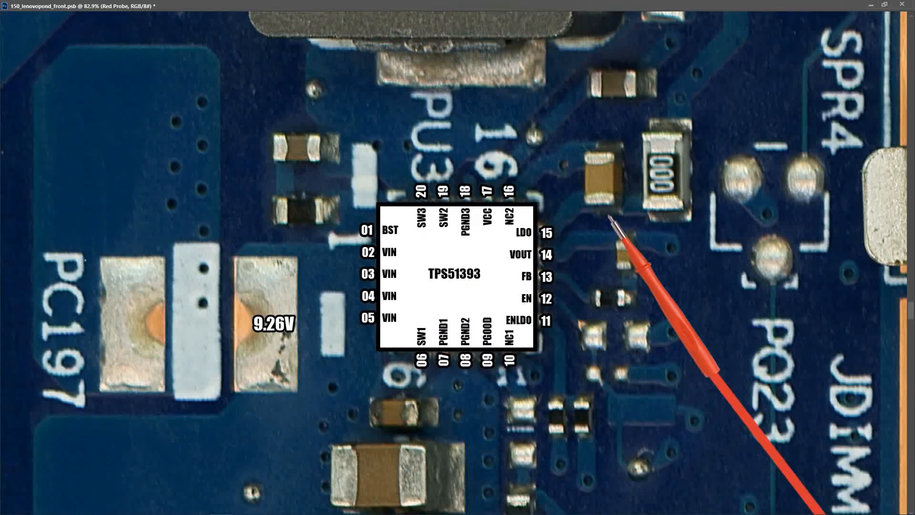
# - Place the 3.34V reading beside the TPS51393's output capacitor
pyautogui.click(611, 221)
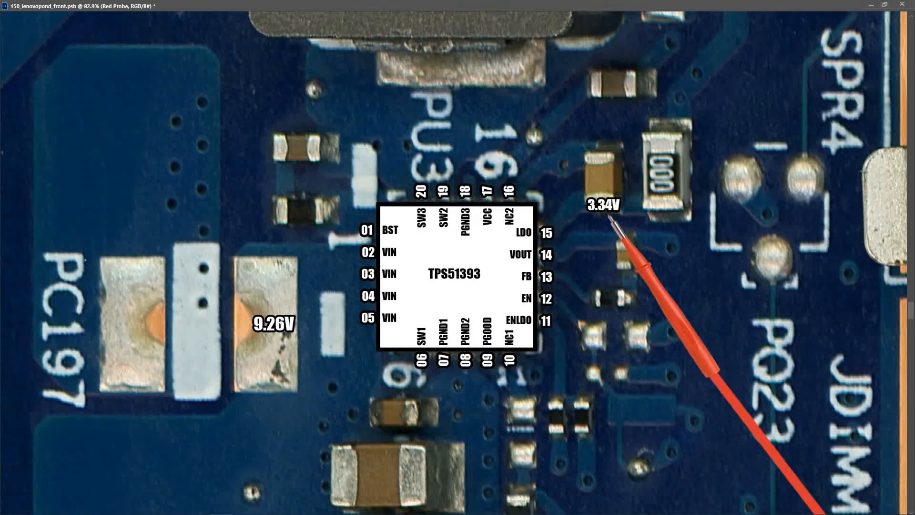
pyautogui.moveTo(636, 201)
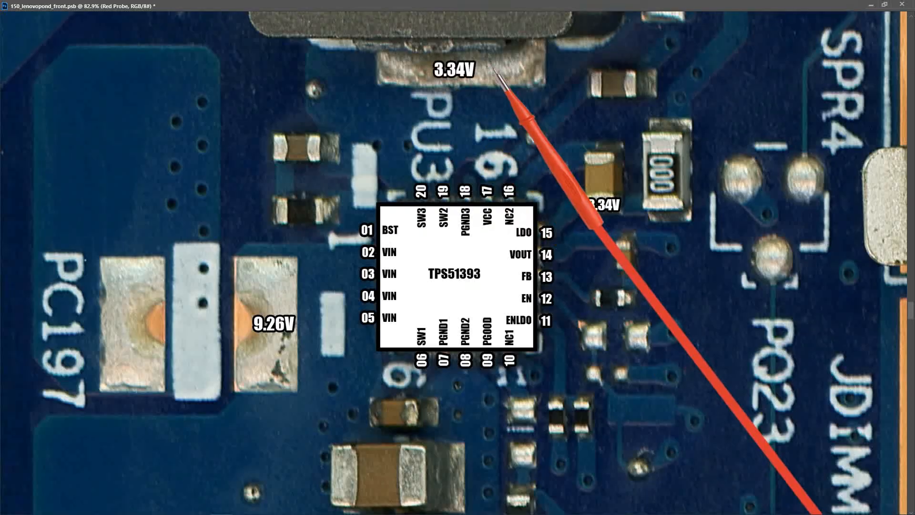
pyautogui.moveTo(647, 148)
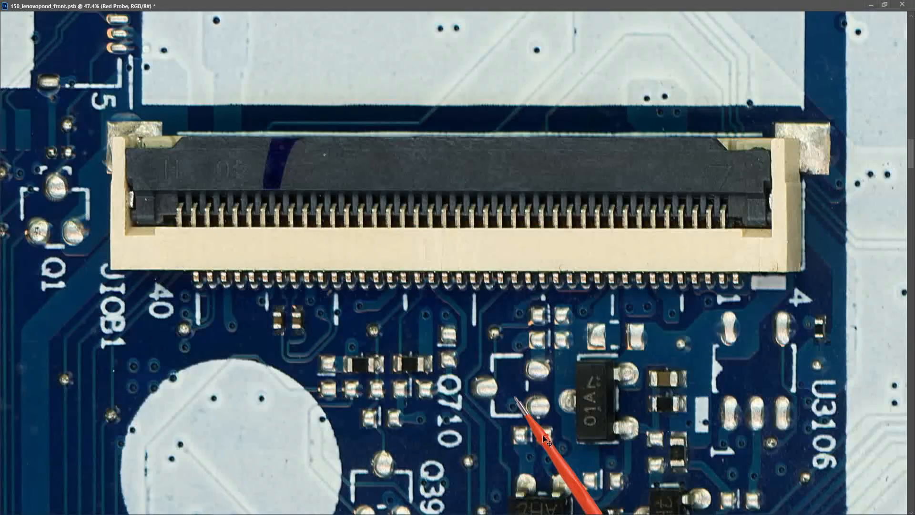
pyautogui.moveTo(570, 354)
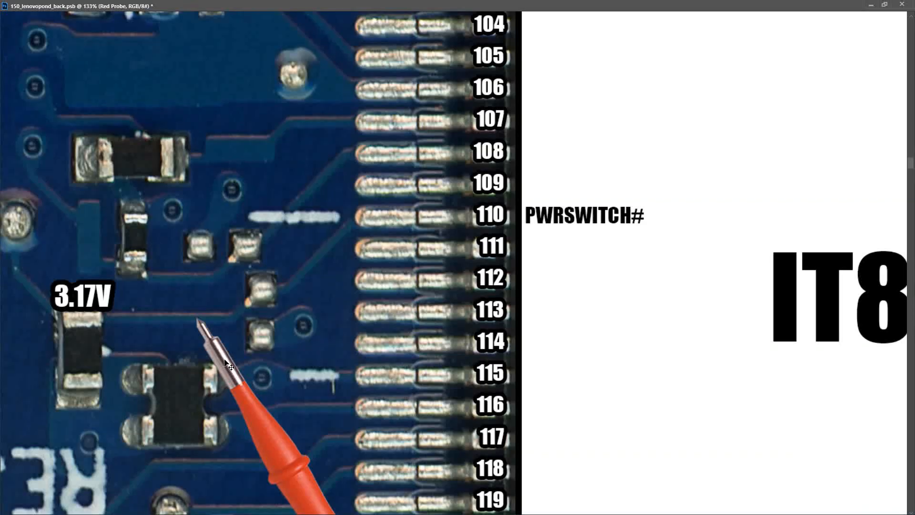
pyautogui.moveTo(216, 357)
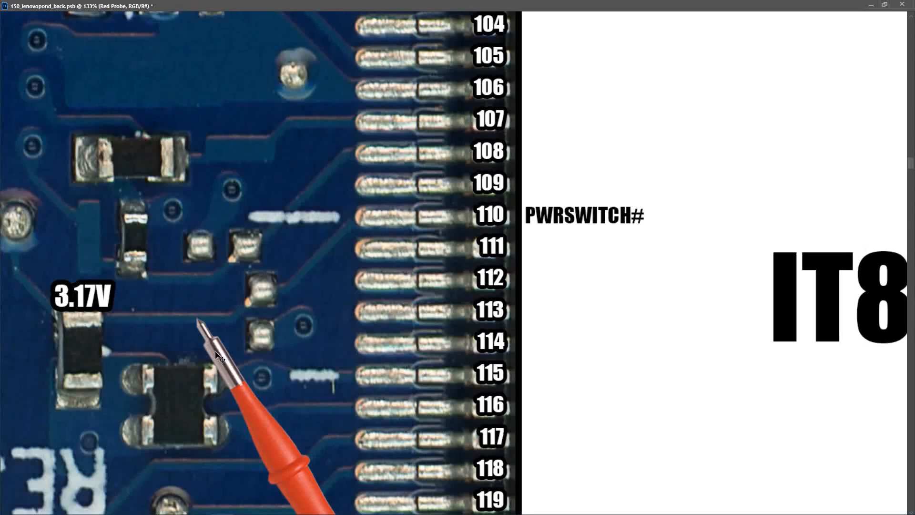
# - Scroll down in the board image view
pyautogui.scroll(-3)
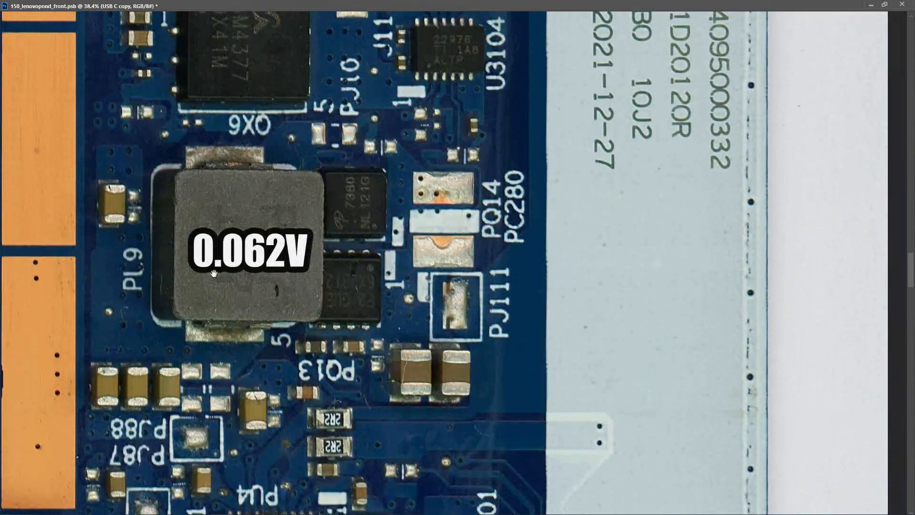
pyautogui.moveTo(292, 275)
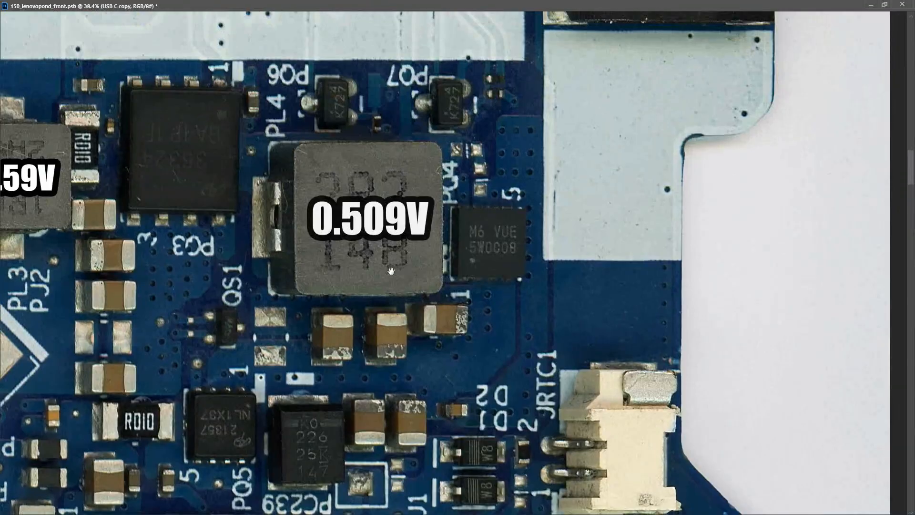
# - Pan the front board view from PL9 over toward the PL4 inductor
pyautogui.moveTo(391, 270); pyautogui.dragTo(286, 277)
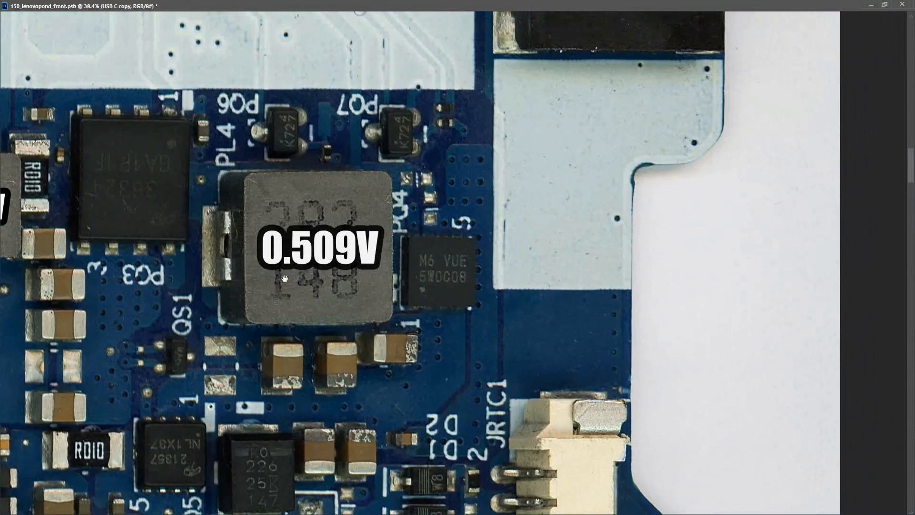